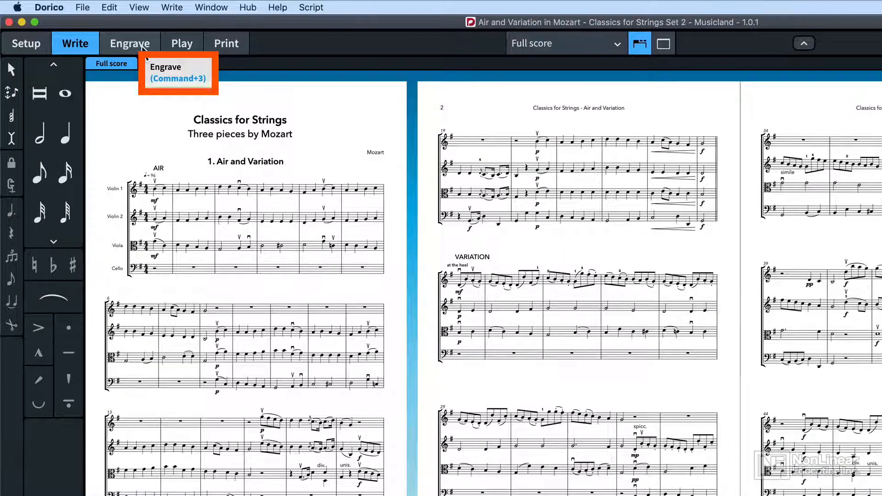
mouse_move(110, 86)
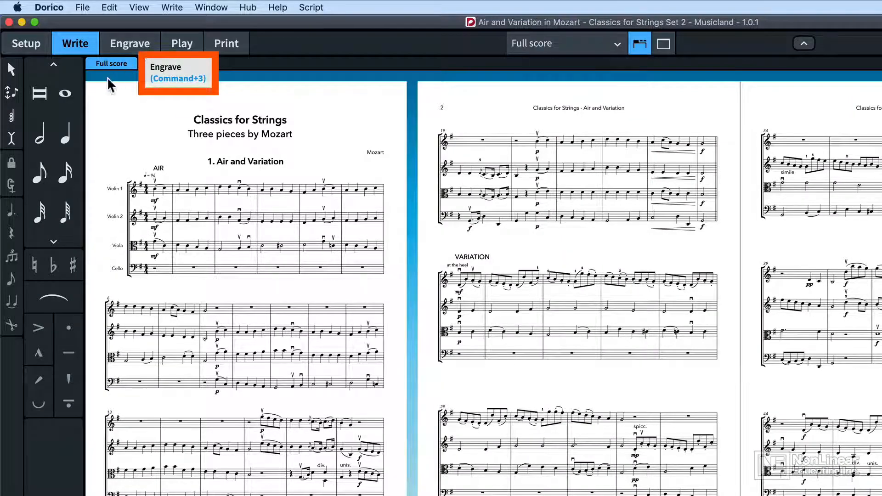
mouse_move(72, 125)
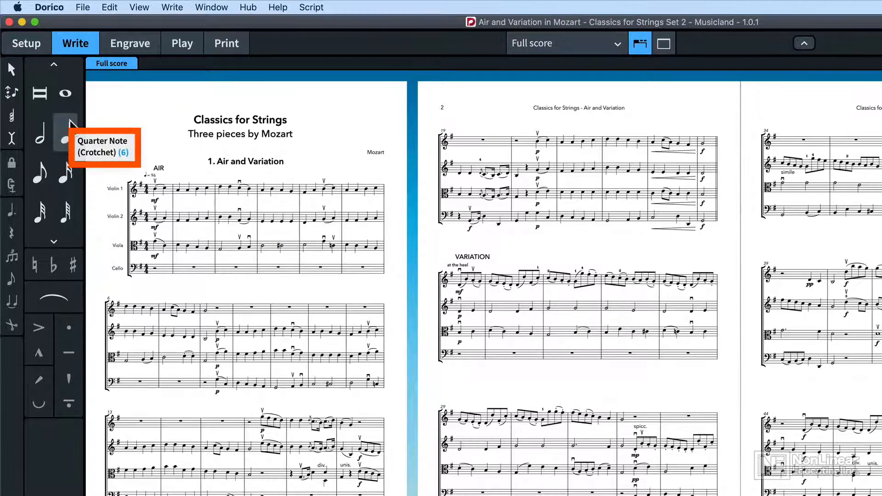
mouse_move(11, 162)
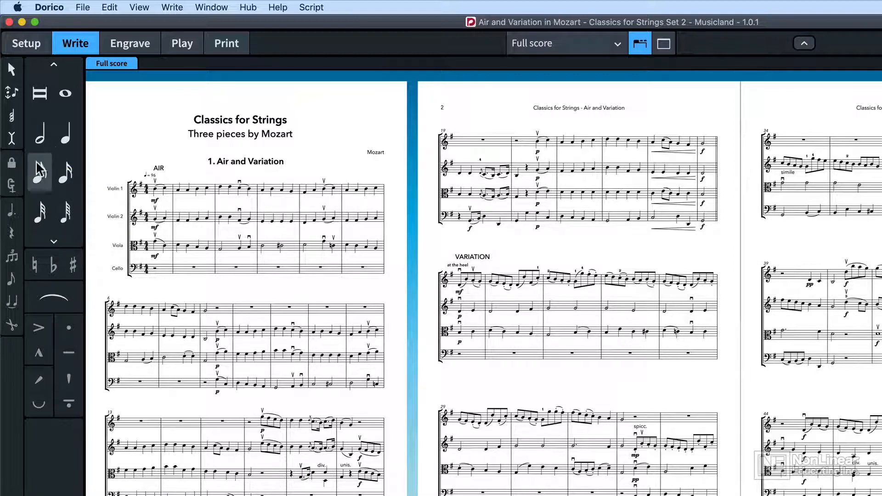
- Browse the Edit, View, Window and Dorico menus to read their listed shortcuts
left_click(109, 7)
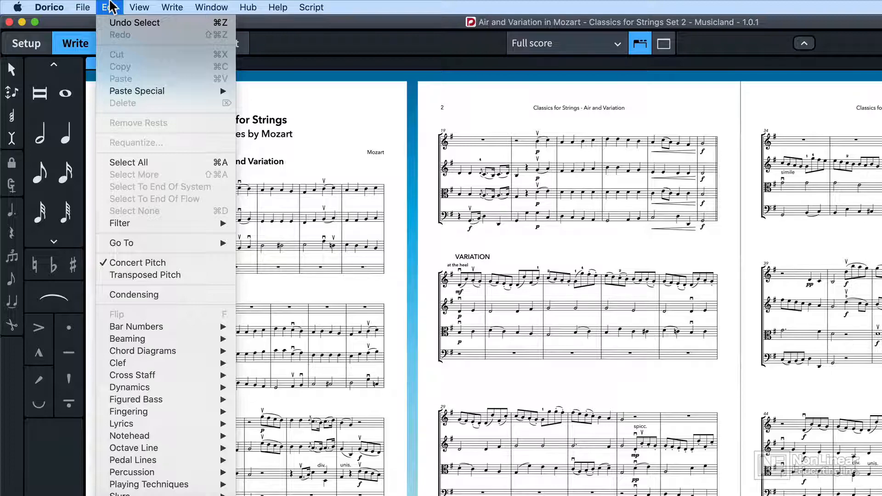
left_click(139, 8)
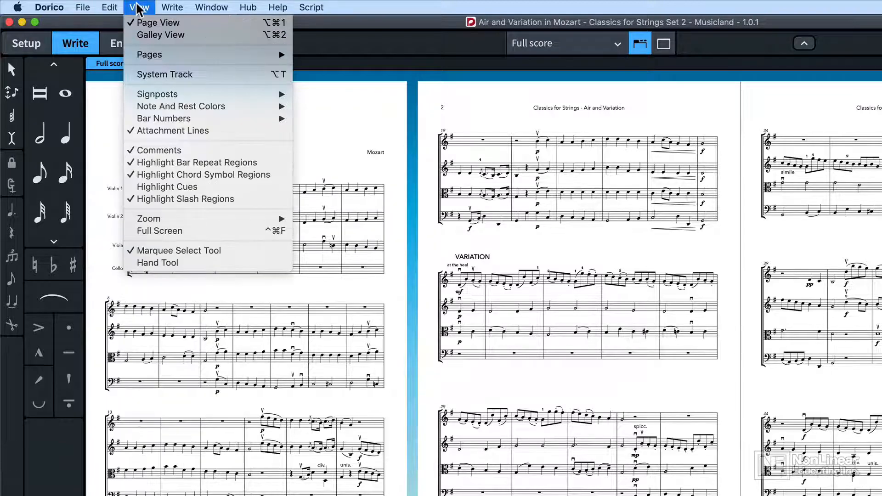
left_click(211, 7)
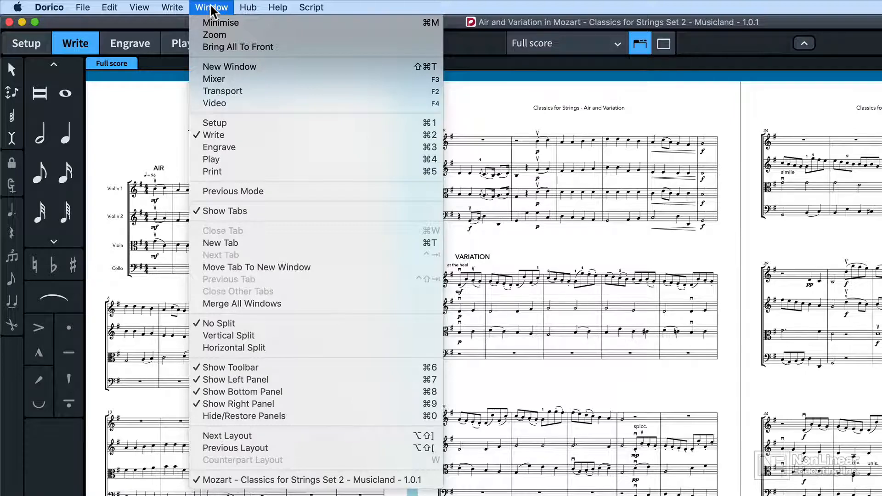
left_click(46, 7)
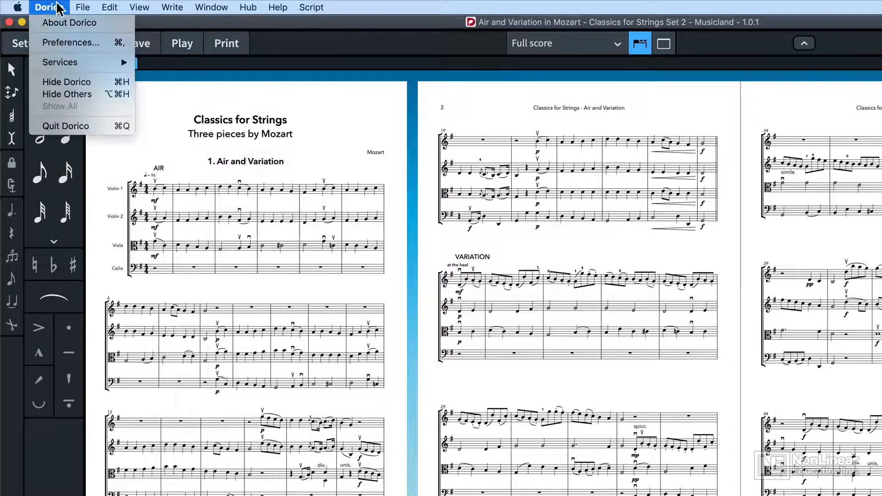
mouse_move(71, 43)
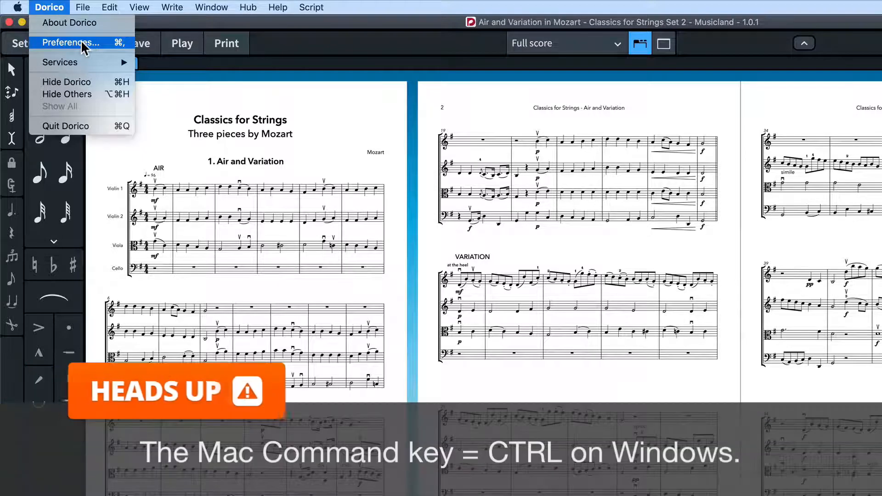
mouse_move(112, 46)
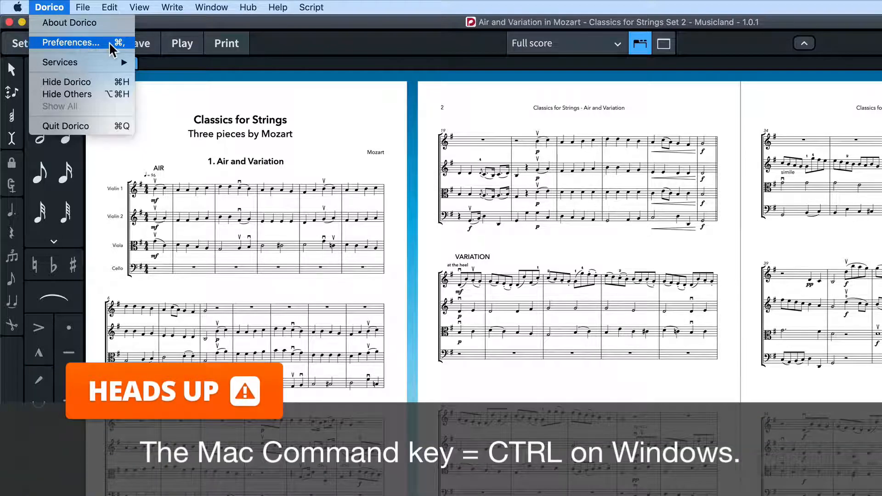
- In Preferences > Key Commands, locate the Help category's Key Commands entry
left_click(70, 42)
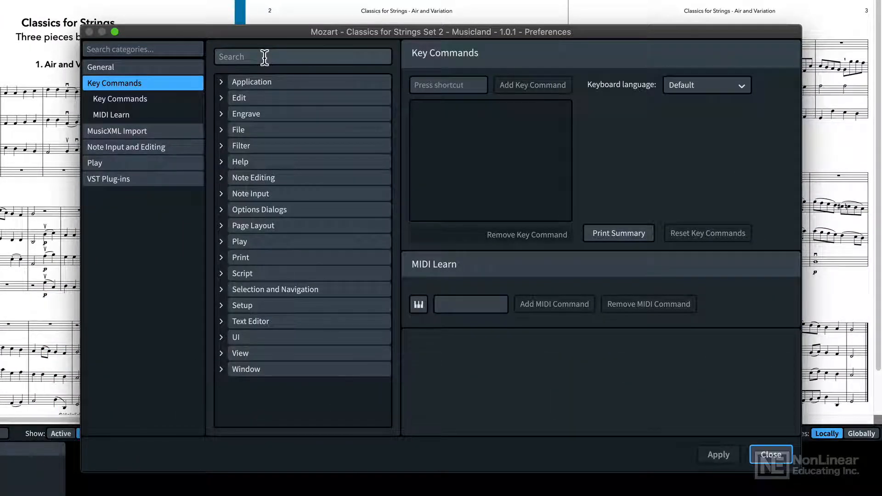
left_click(302, 56)
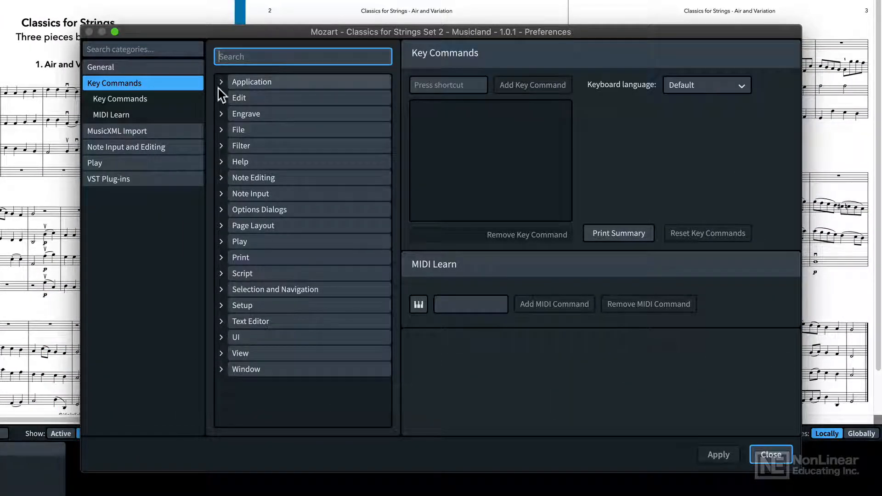
left_click(222, 81)
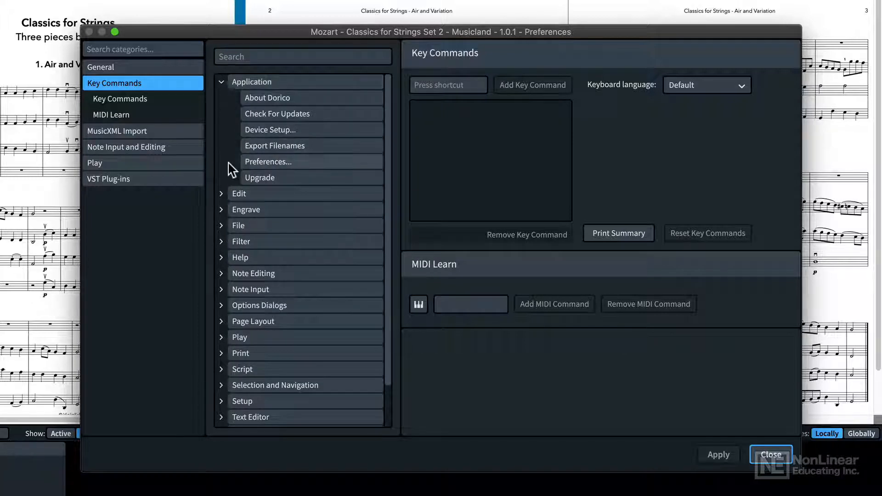
scroll("down", 3)
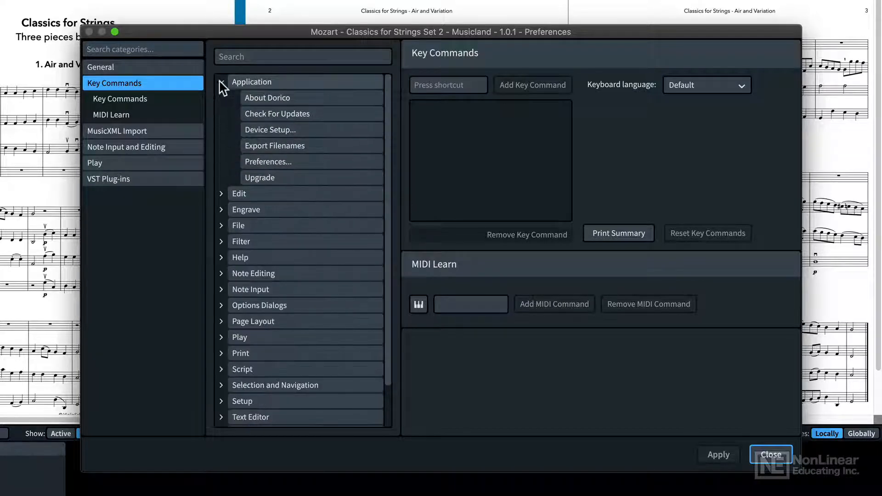
left_click(221, 257)
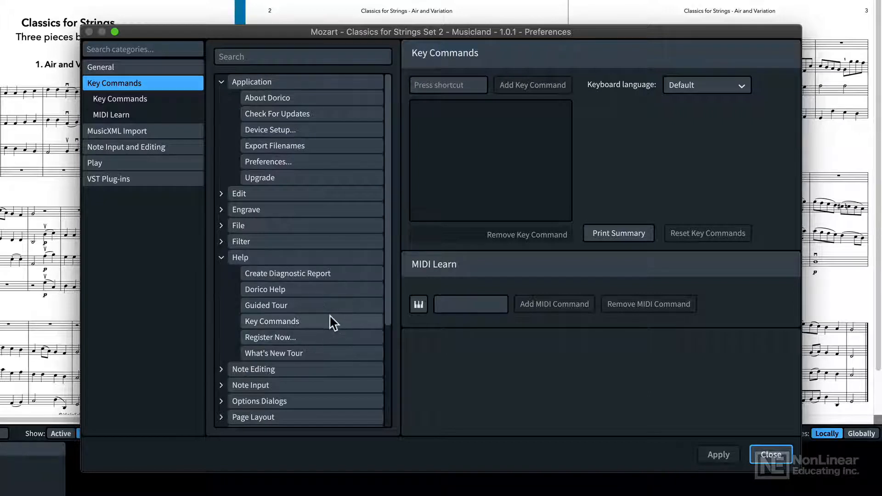
left_click(272, 321)
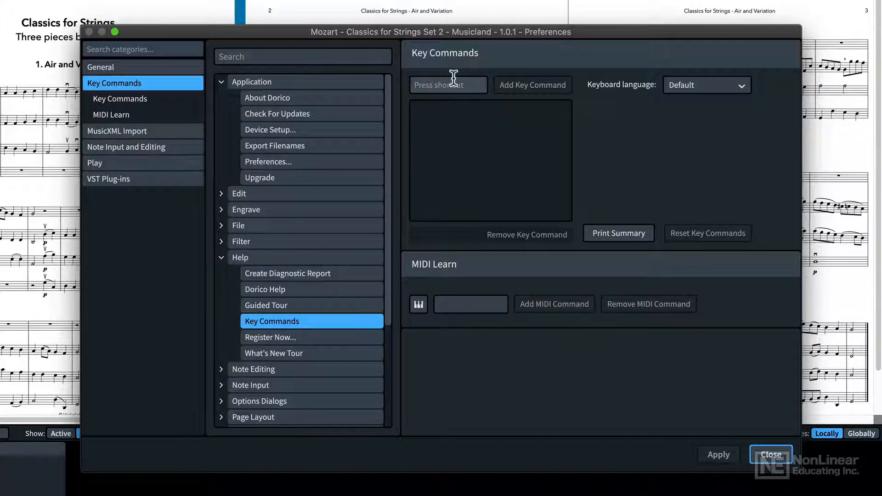
- Assign J as the shortcut for Help > Key Commands, then apply and close Preferences
left_click(448, 85)
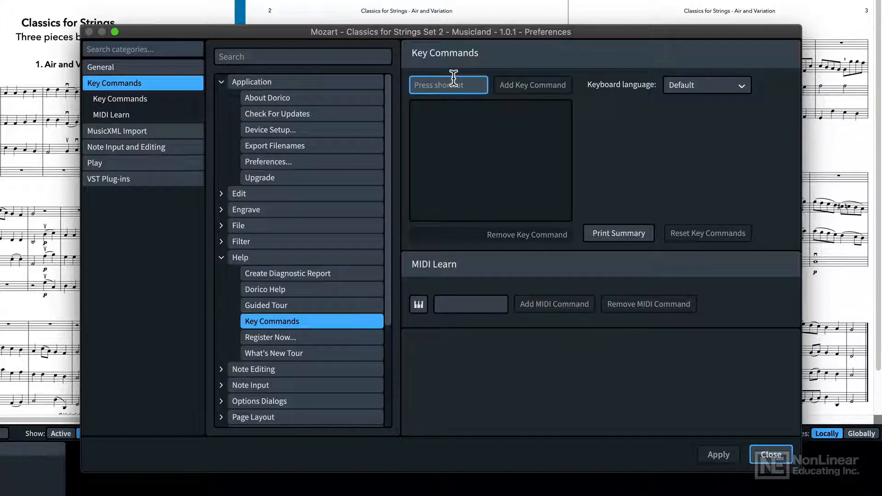
left_click(449, 85)
type("J")
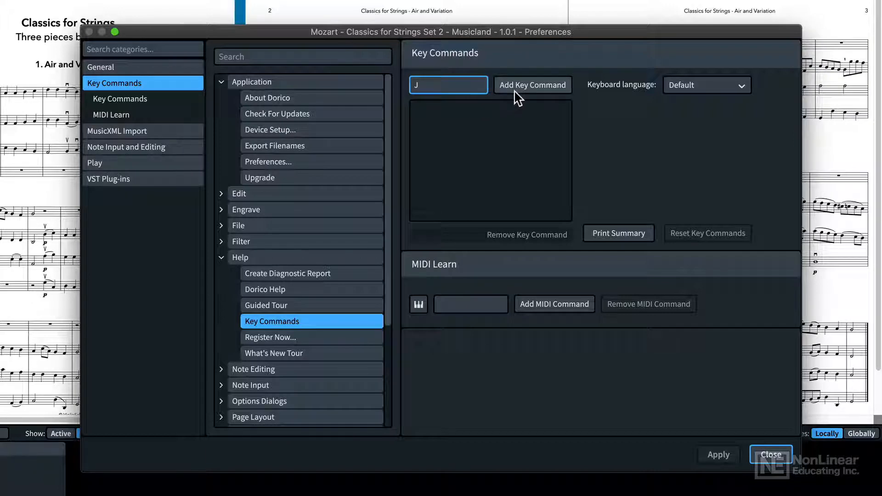
left_click(532, 84)
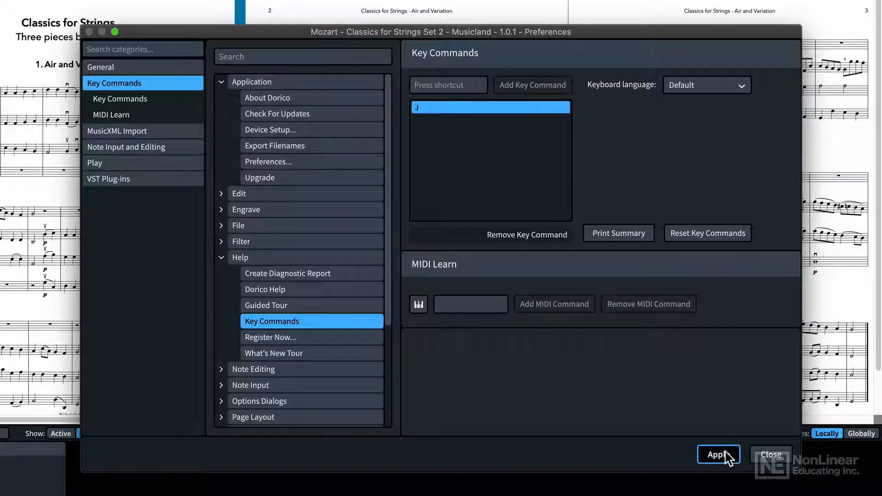
left_click(770, 454)
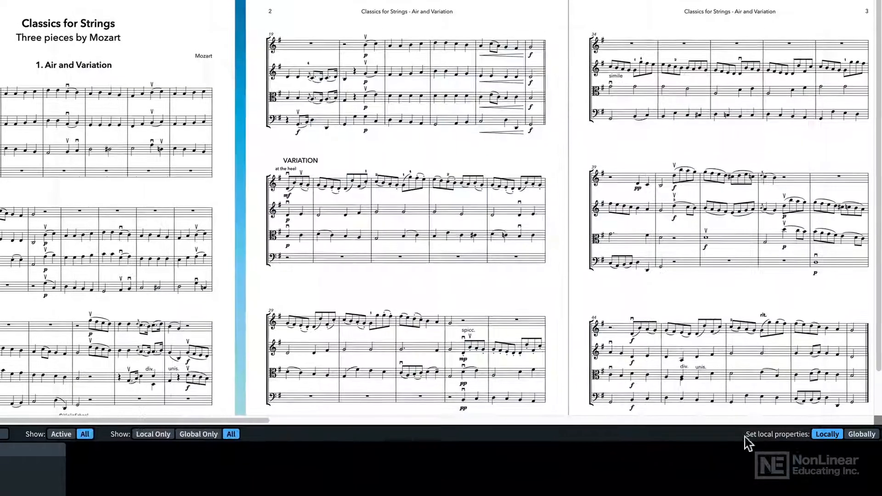
- Show the Help menu, confirming J beside Key Commands, and launch the reference in Safari
left_click(145, 7)
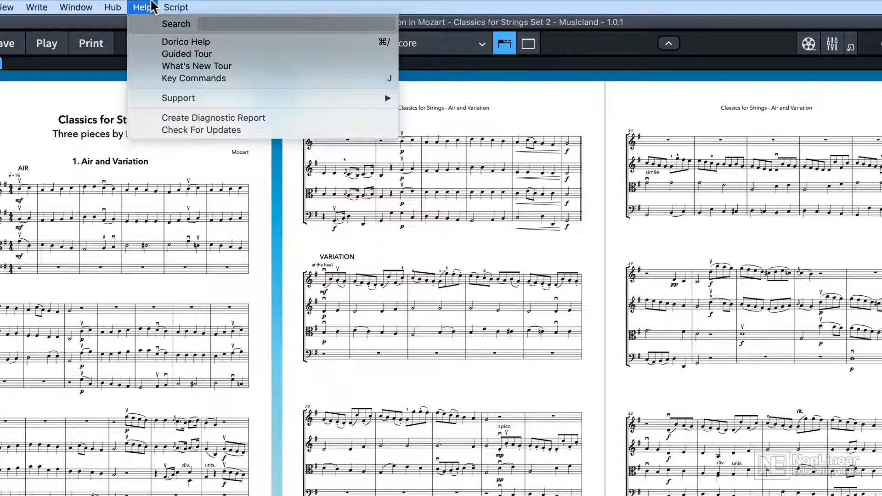
mouse_move(193, 78)
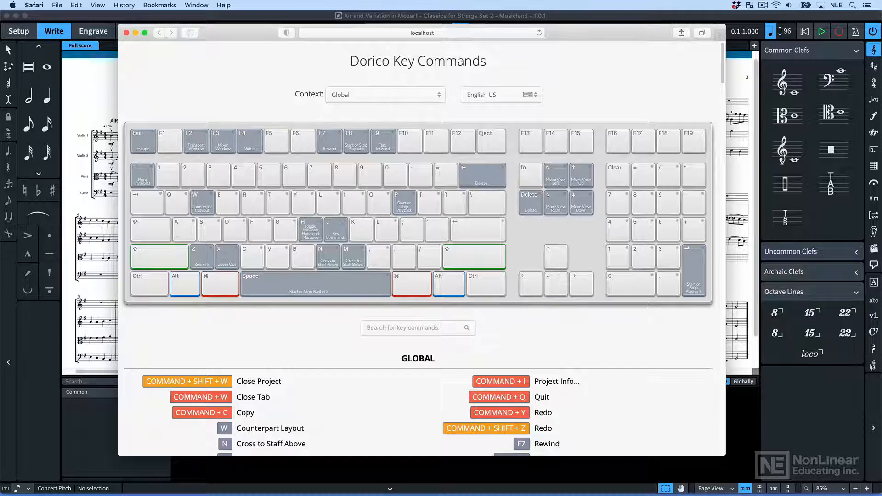
- Scroll the Global shortcuts list, then search the Key Commands page for "key"
scroll("down", 3)
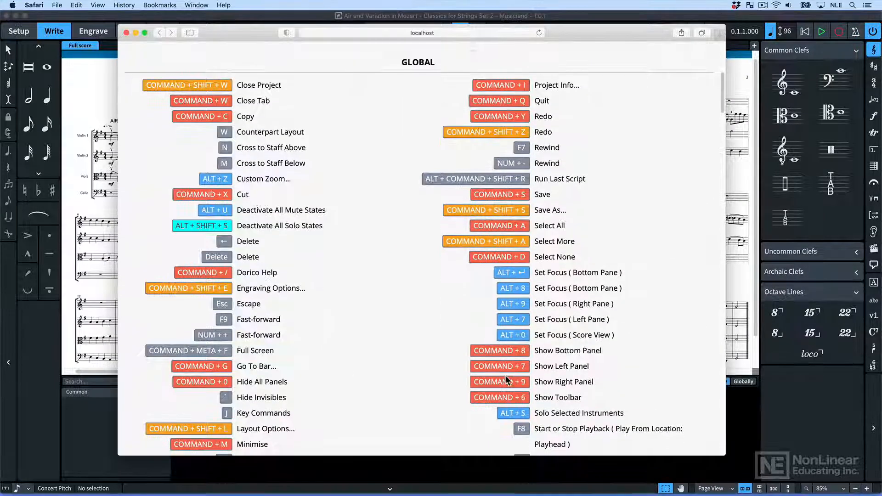
scroll("down", 3)
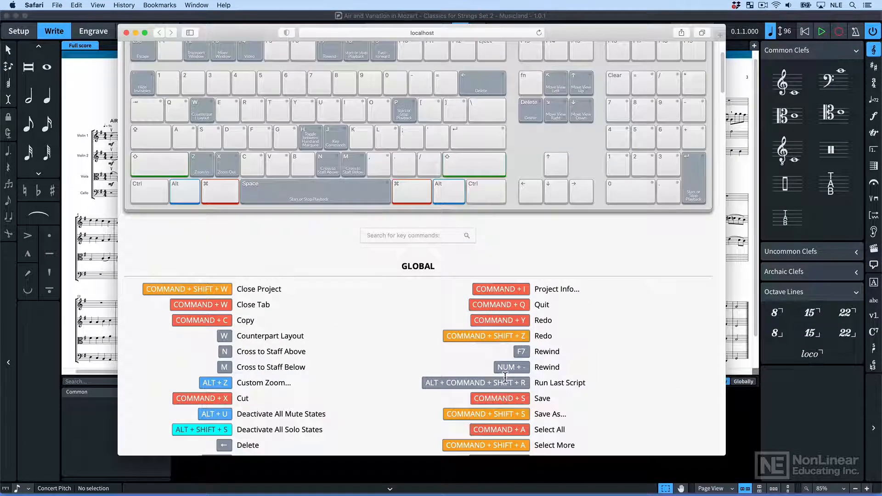
scroll("up", 3)
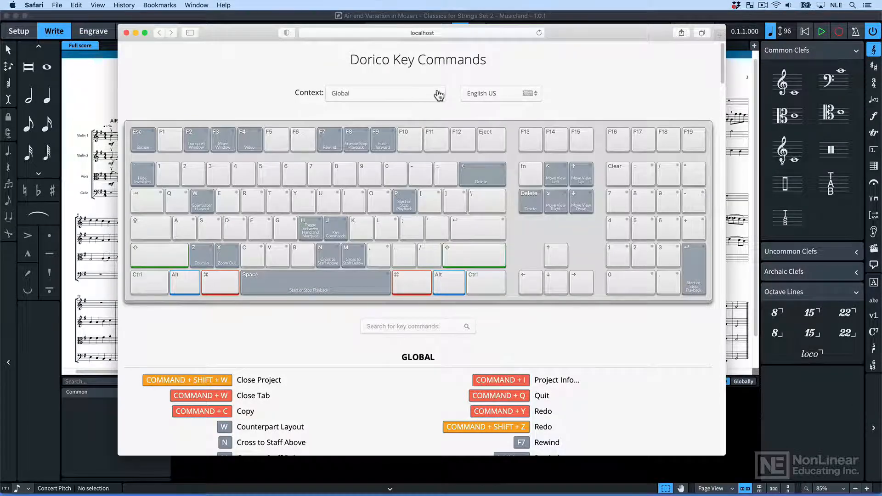
left_click(385, 94)
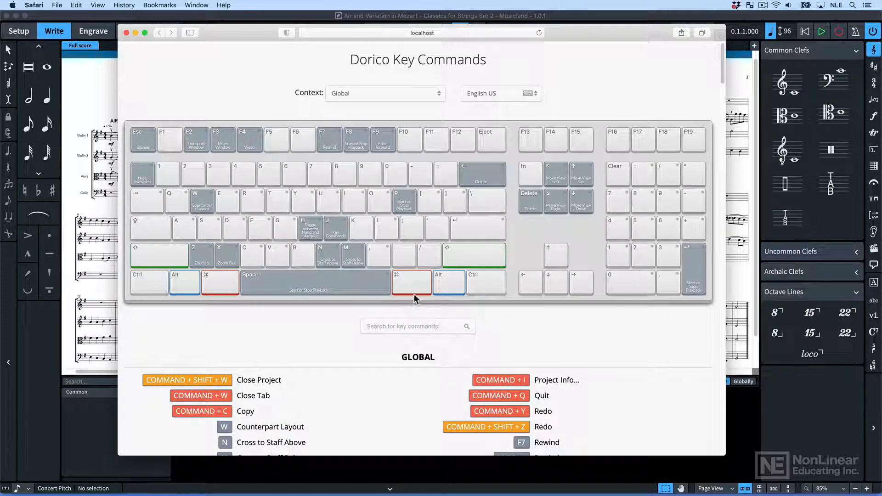
left_click(219, 282)
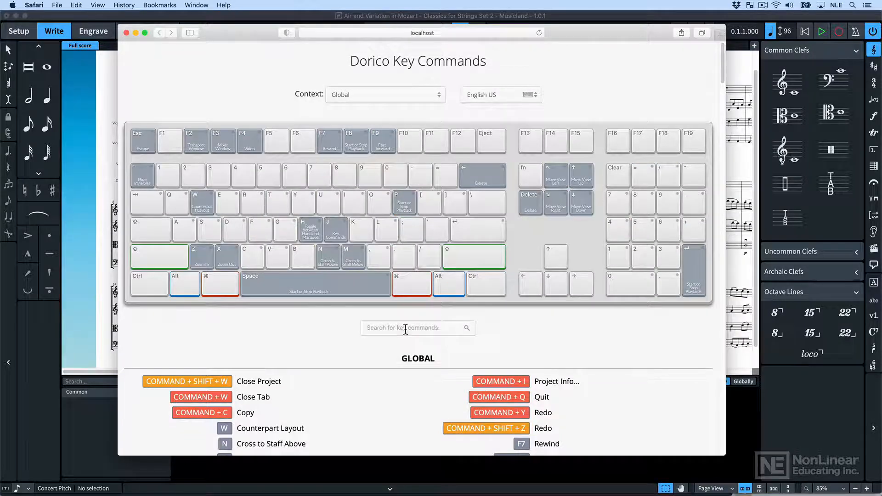
type("key")
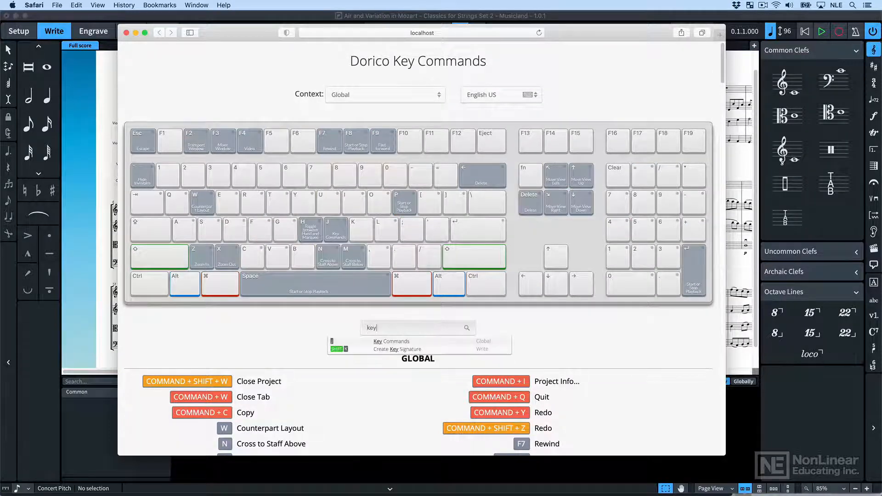